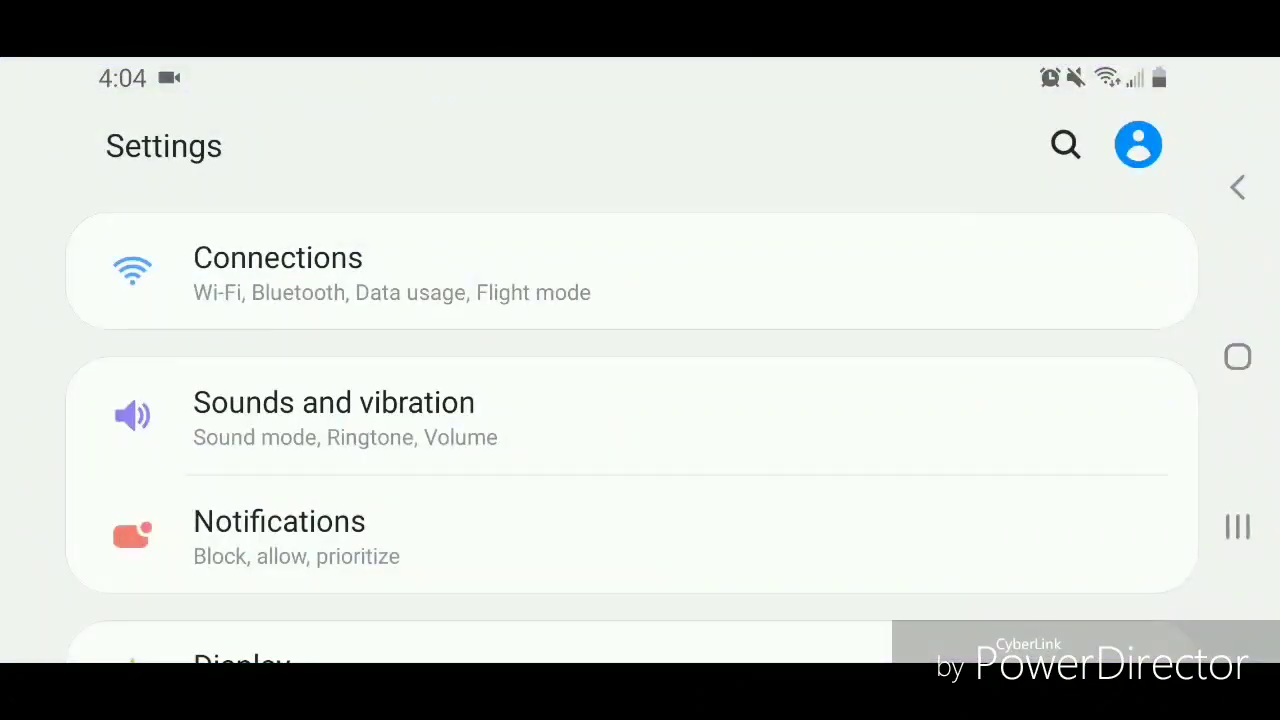
Scroll the main Settings list until General management and Accessibility are visible.
{"action": "scroll", "scroll_direction": "down", "scroll_amount": 3}
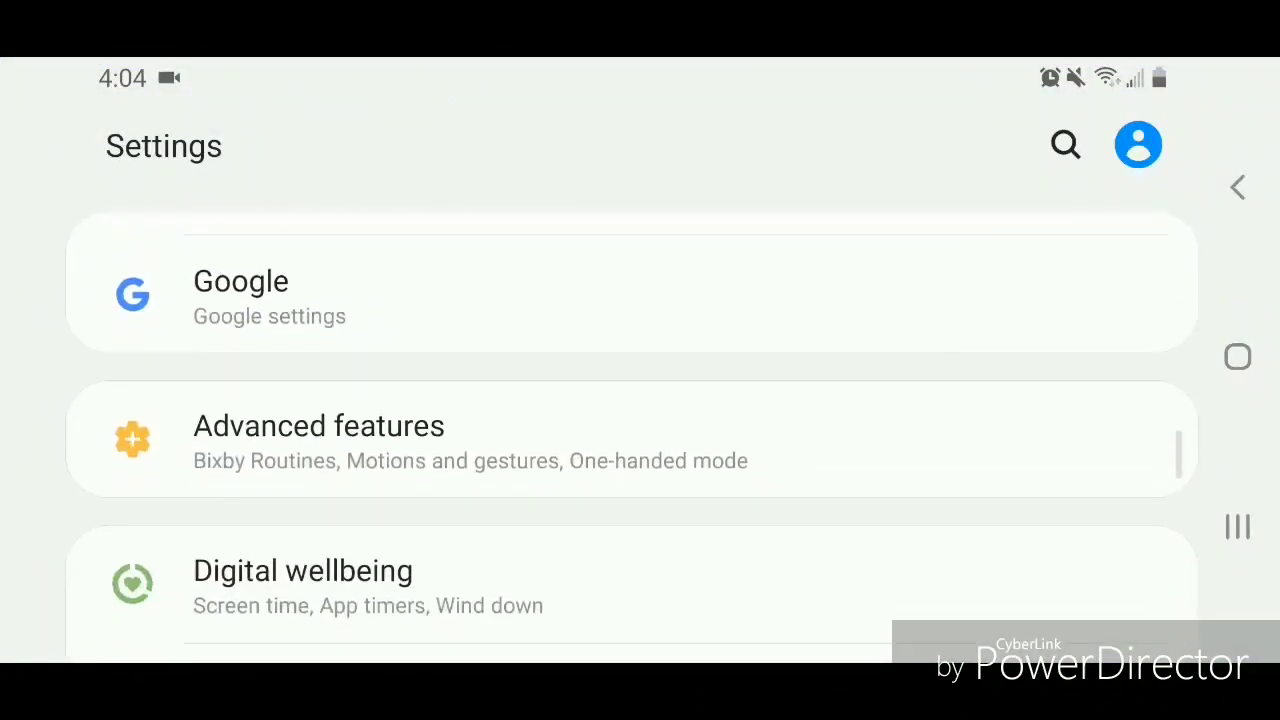
{"action": "scroll", "scroll_direction": "down", "scroll_amount": 3}
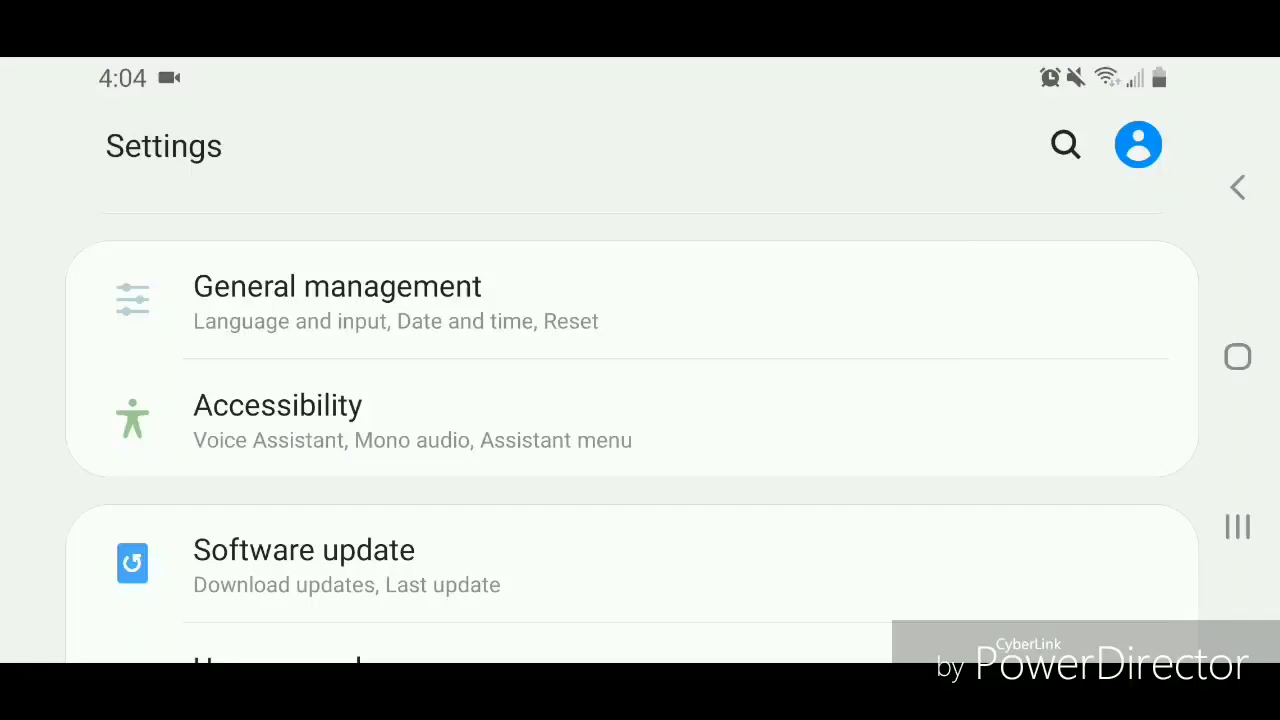
Navigate through General management, Language and input, On-screen keyboard to Samsung Keyboard settings.
{"action": "left_click", "coordinate": [336, 300]}
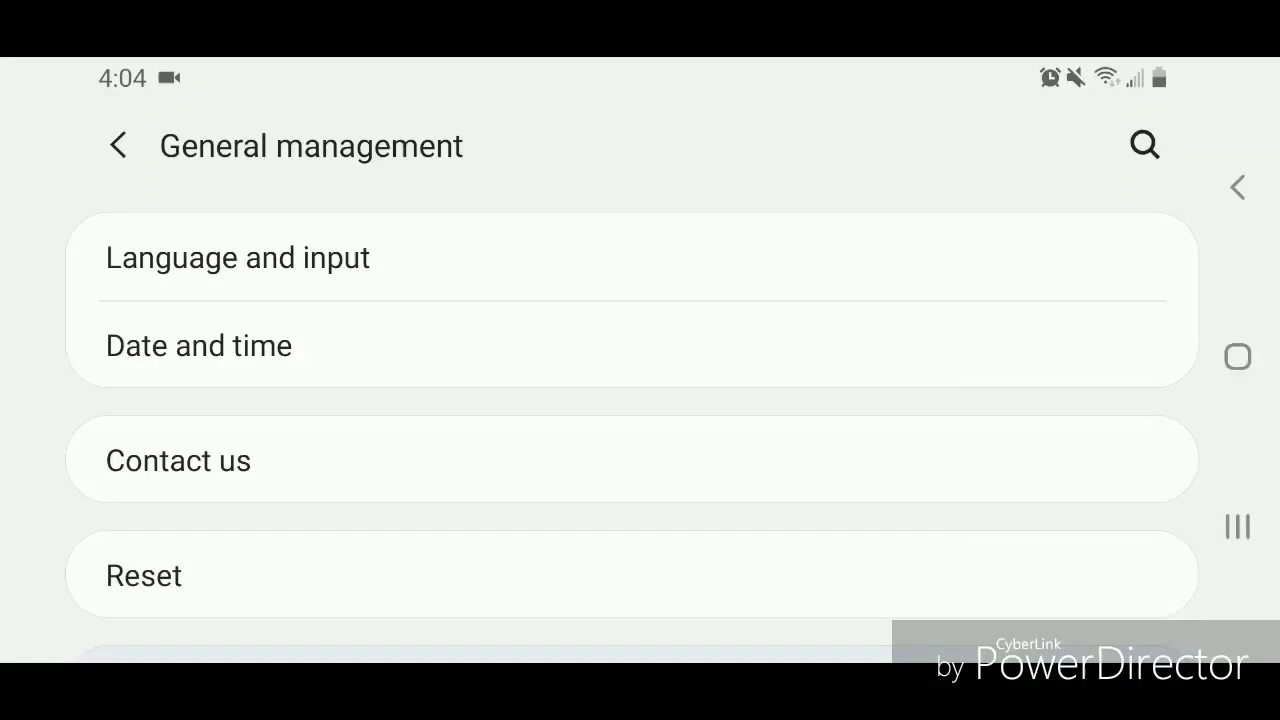
{"action": "left_click", "coordinate": [236, 256]}
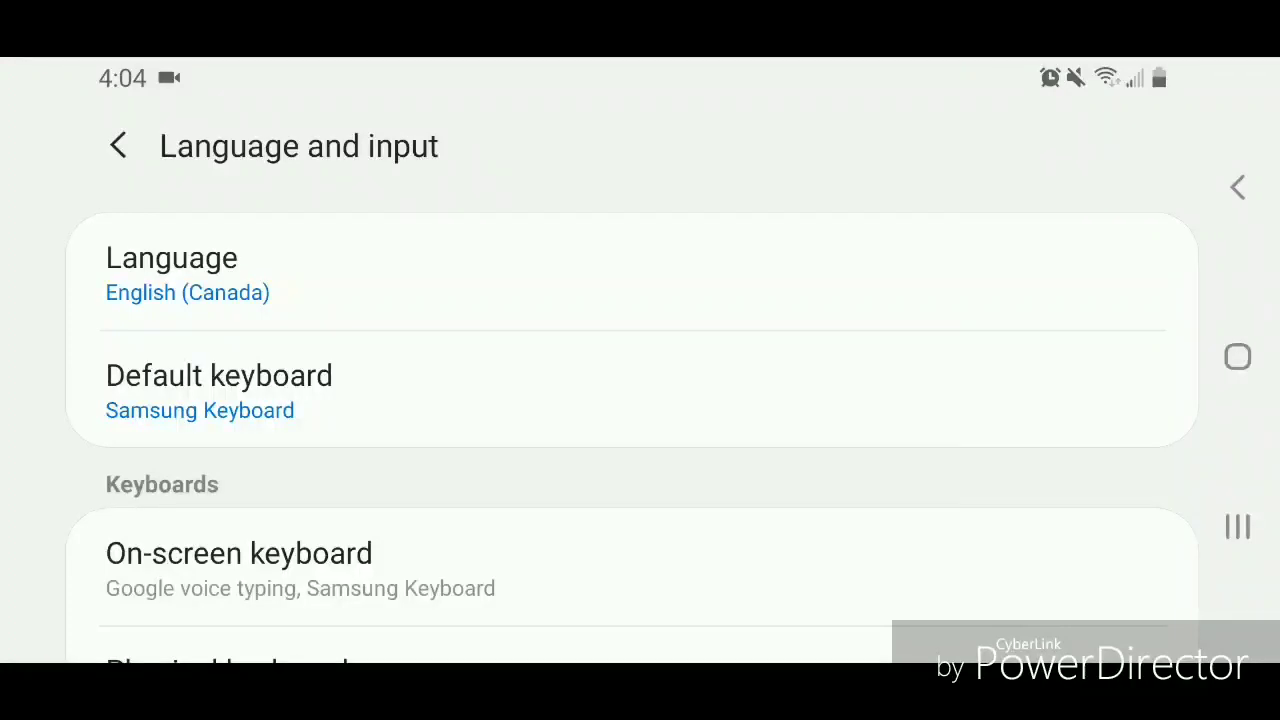
{"action": "left_click", "coordinate": [240, 554]}
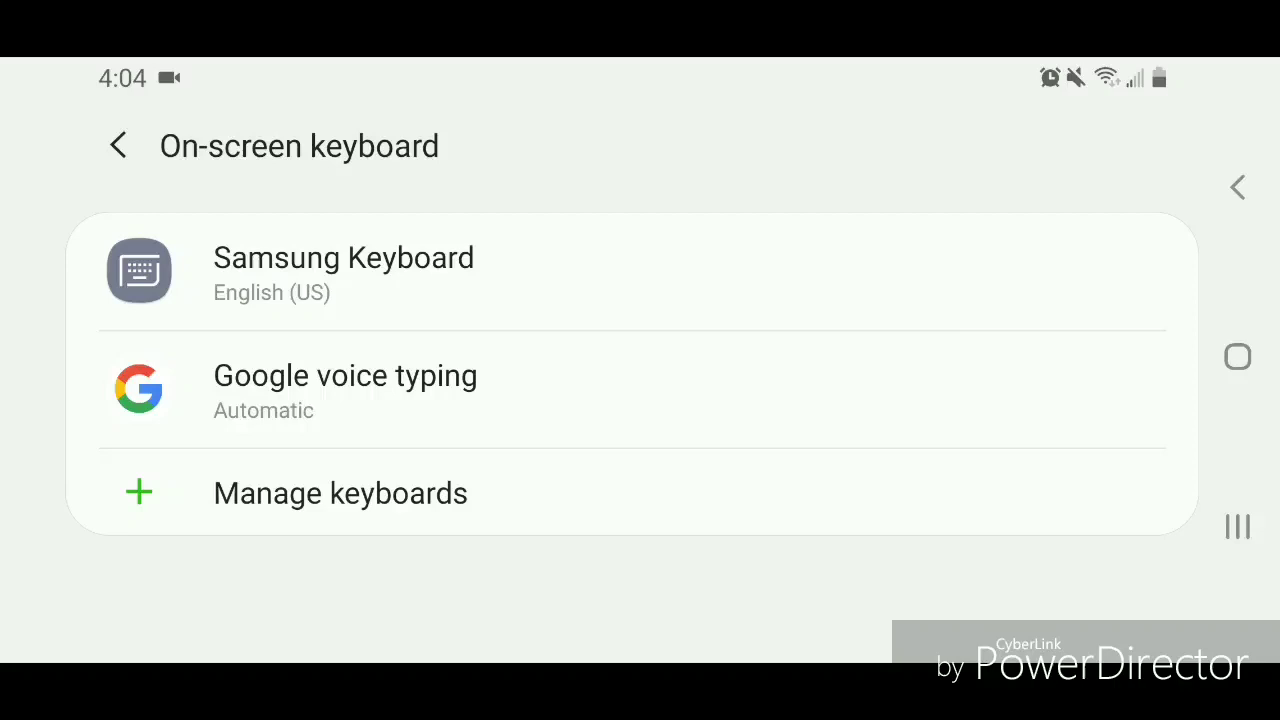
{"action": "left_click", "coordinate": [344, 272]}
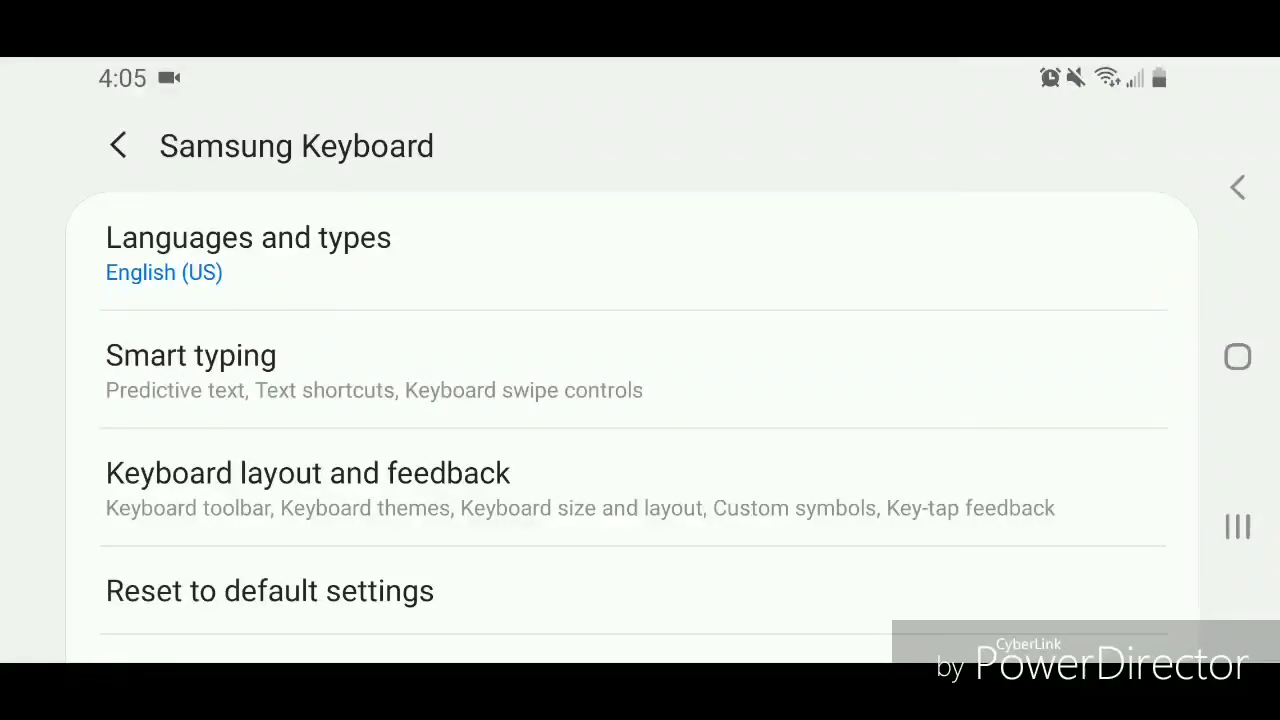
Switch off Predictive text under Smart typing, then back out to the main Settings list.
{"action": "left_click", "coordinate": [192, 356]}
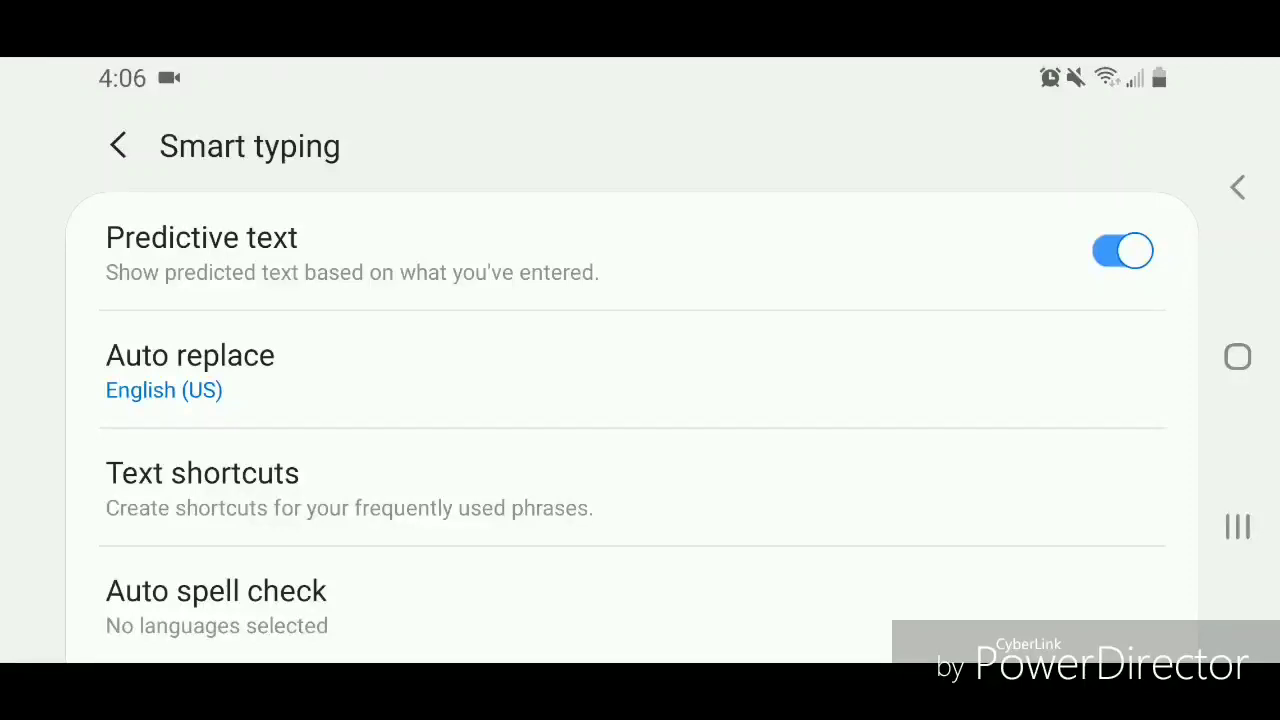
{"action": "left_click", "coordinate": [1122, 252]}
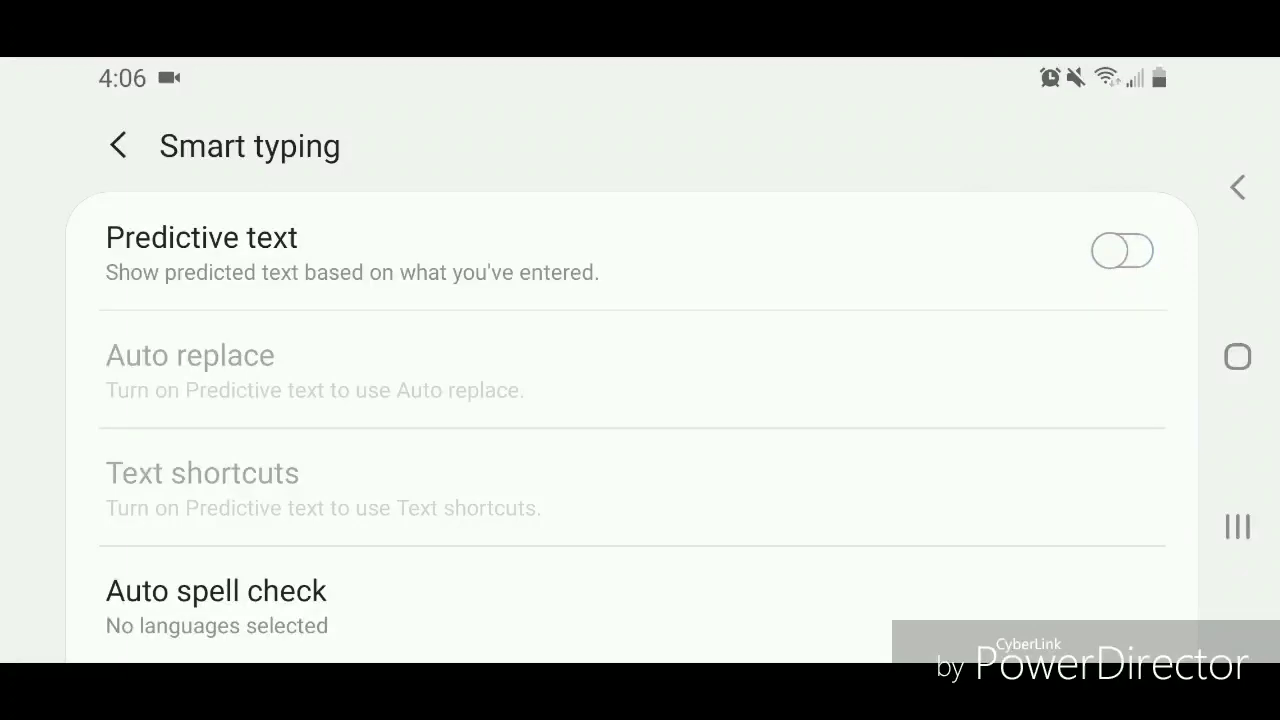
{"action": "left_click", "coordinate": [120, 144]}
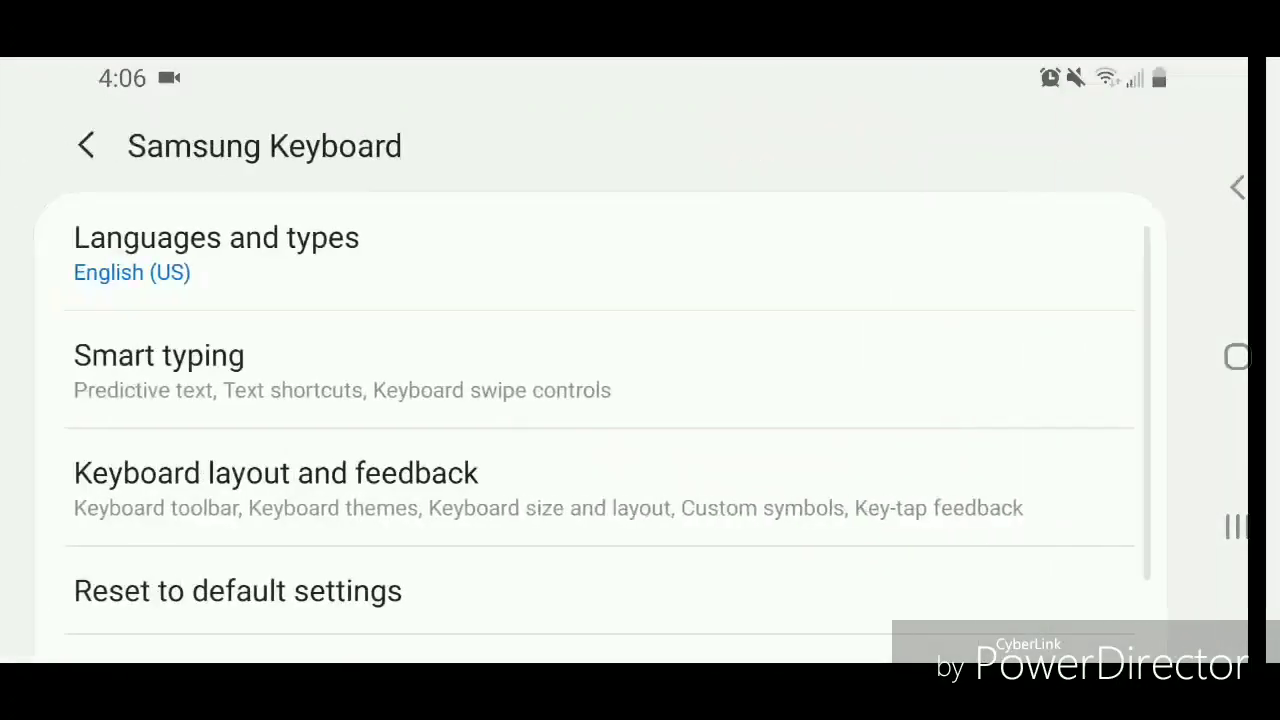
{"action": "left_click", "coordinate": [90, 144]}
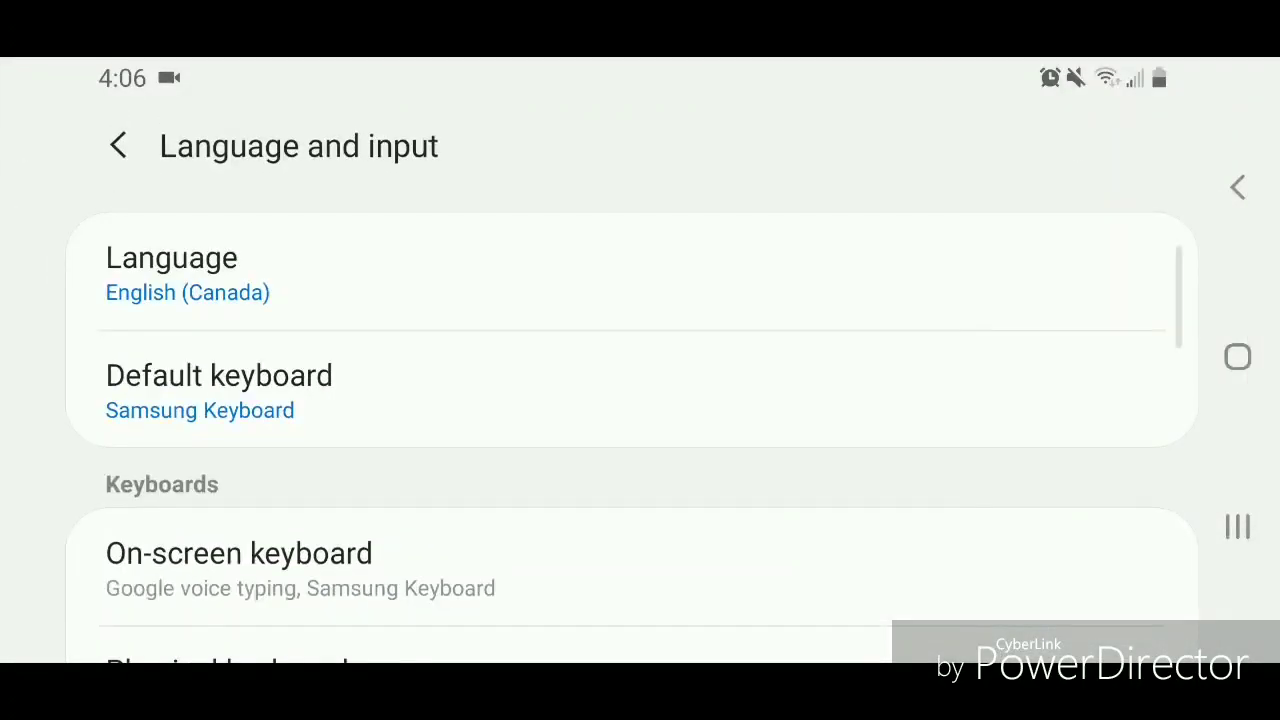
{"action": "left_click", "coordinate": [120, 144]}
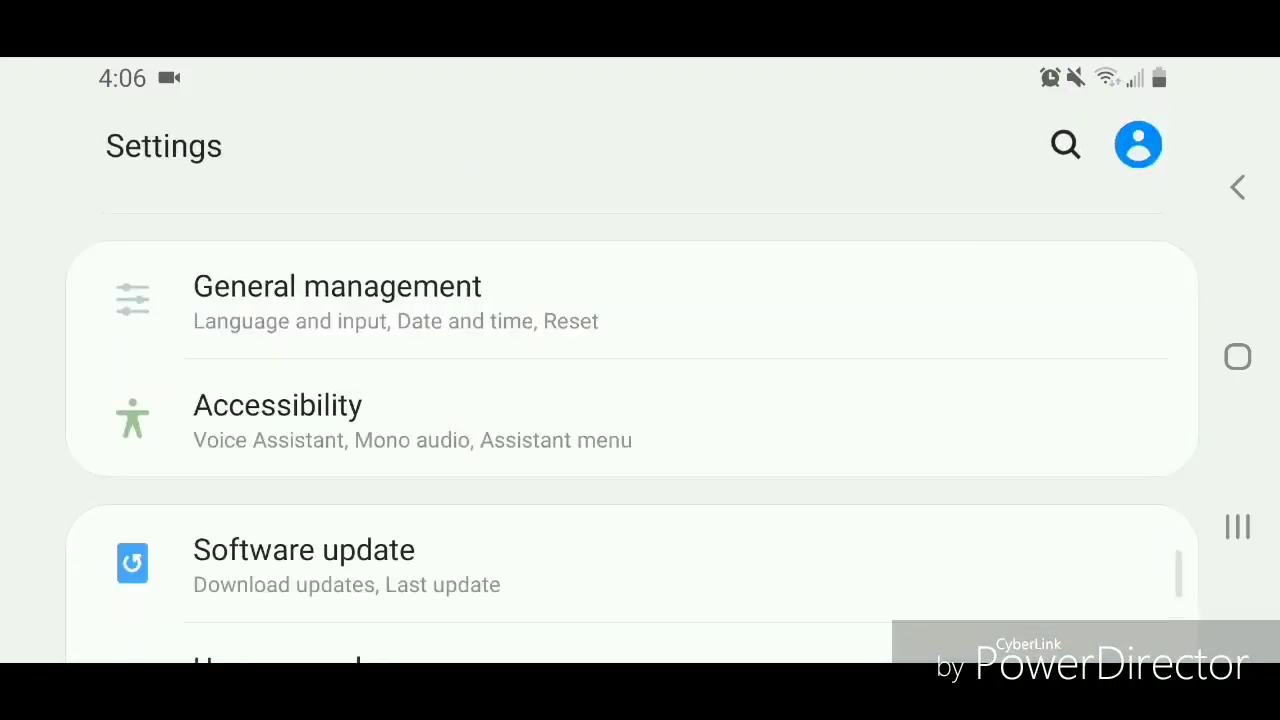